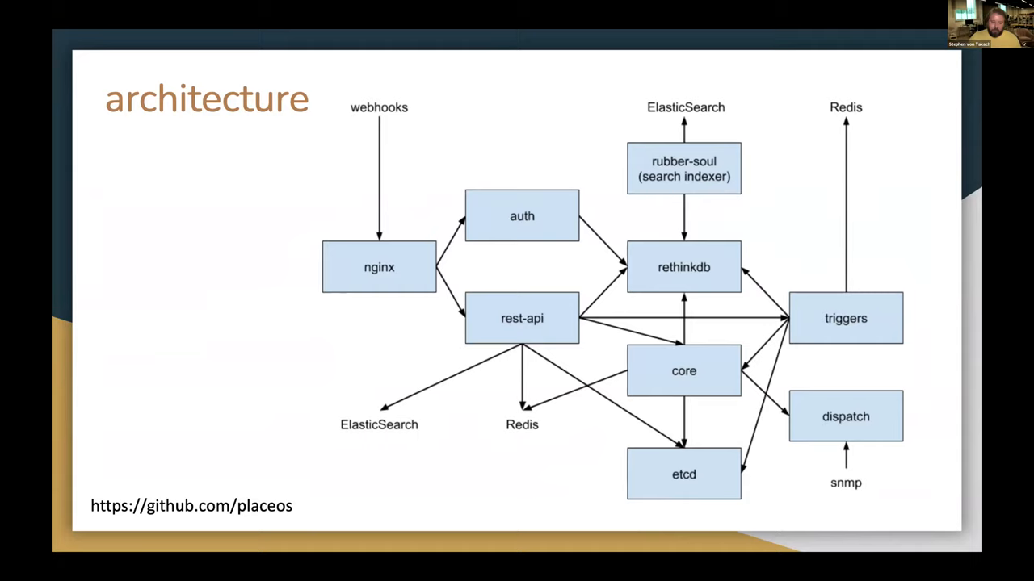
mouse_move(435, 415)
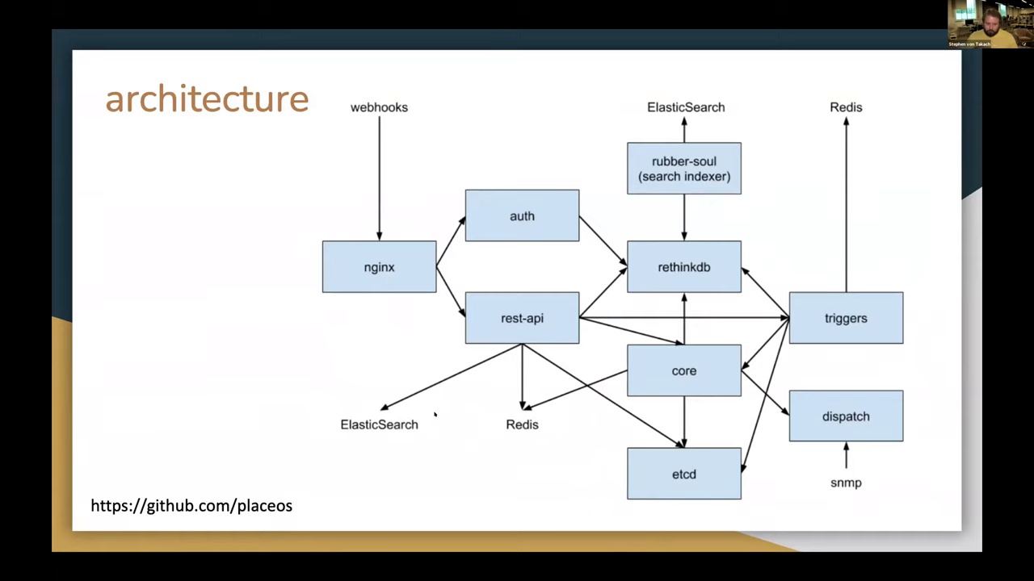
mouse_move(317, 454)
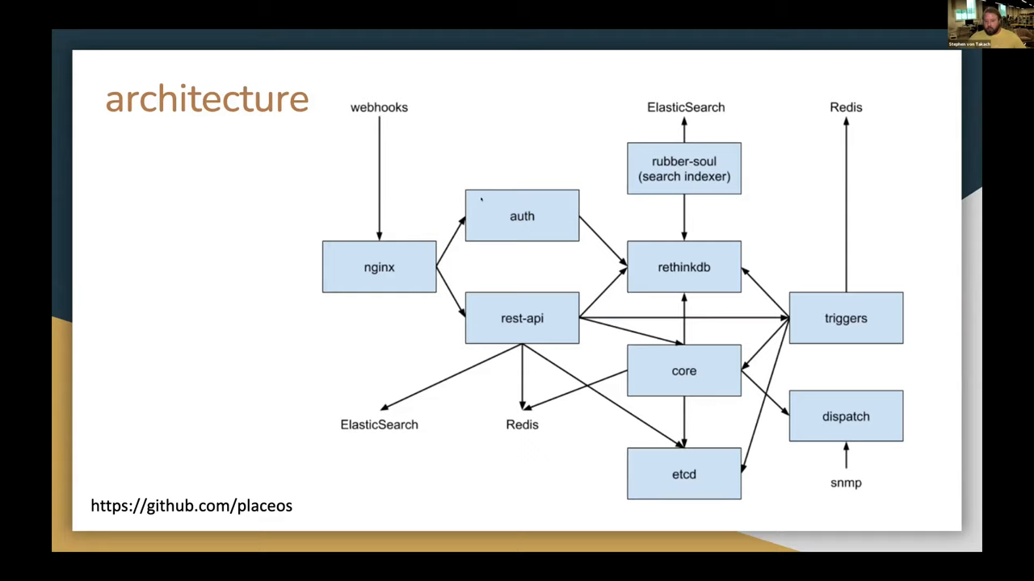
- Exit the full-screen slideshow back to the Slides editor on the architecture slide
key(Escape)
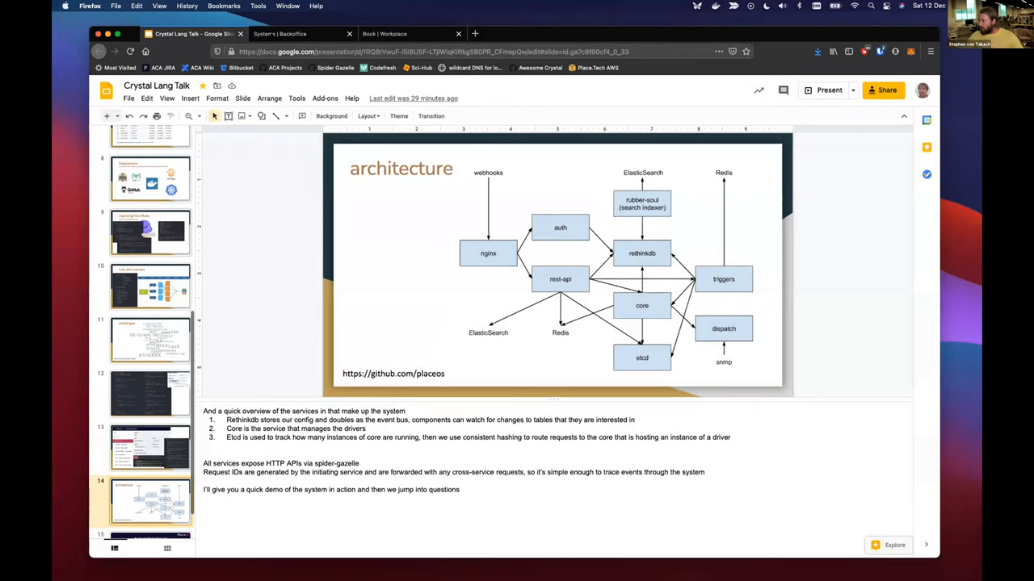
- Show the core cluster's memory and CPU usage on the Backoffice Admin clusters page
click(280, 34)
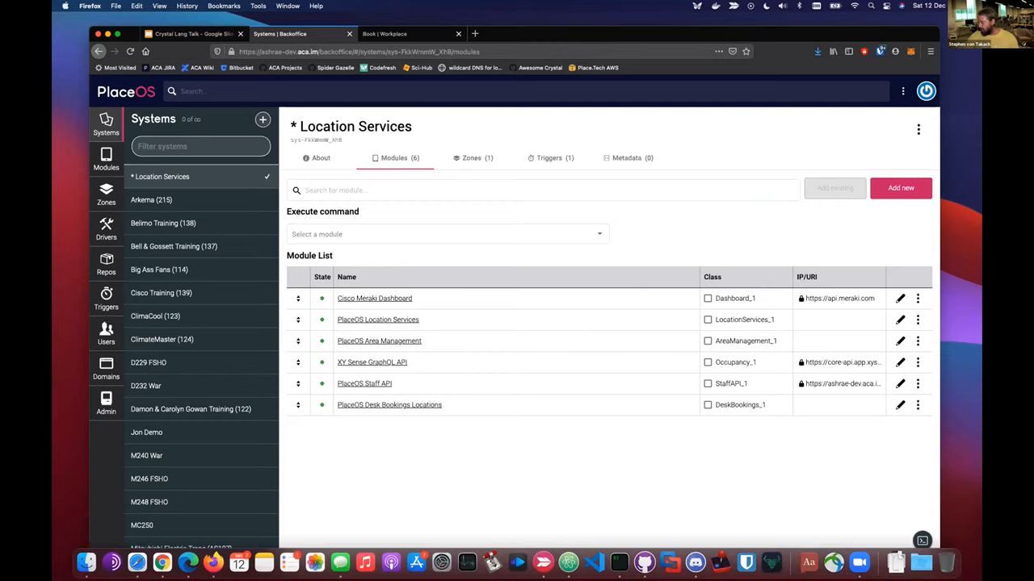
click(106, 403)
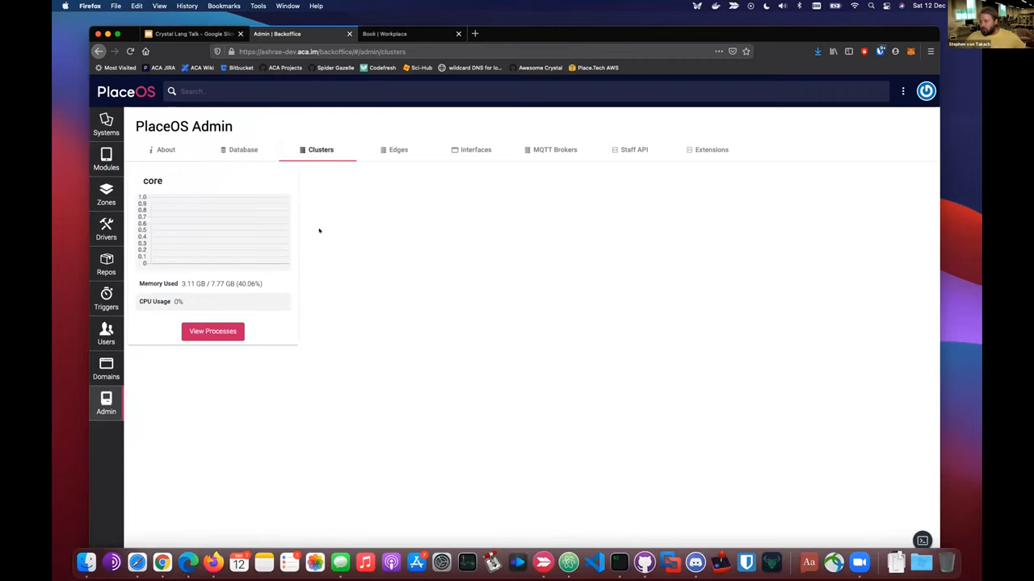
- View the core cluster's driver processes with their CPU, memory and instance counts
click(213, 331)
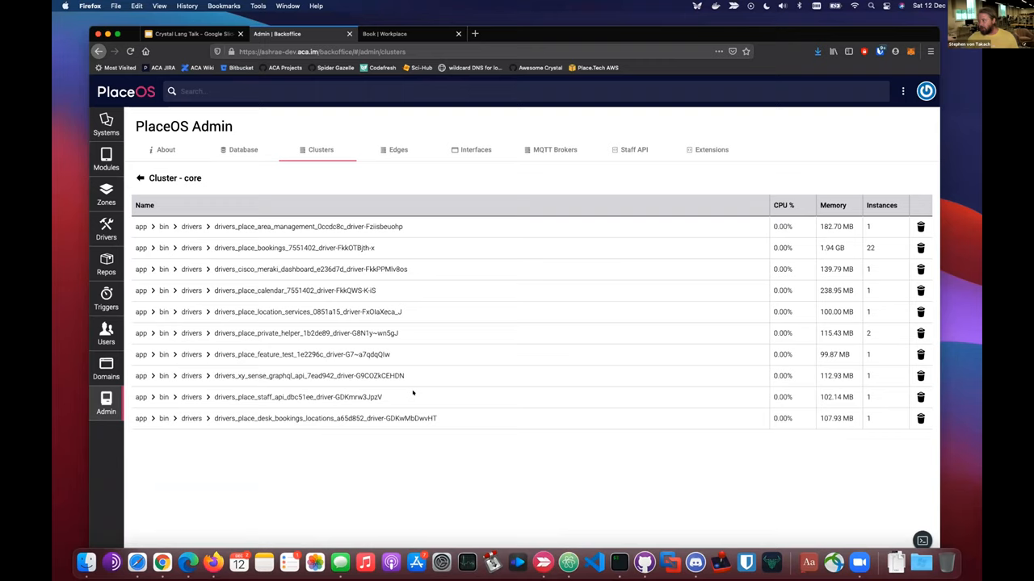
mouse_move(107, 123)
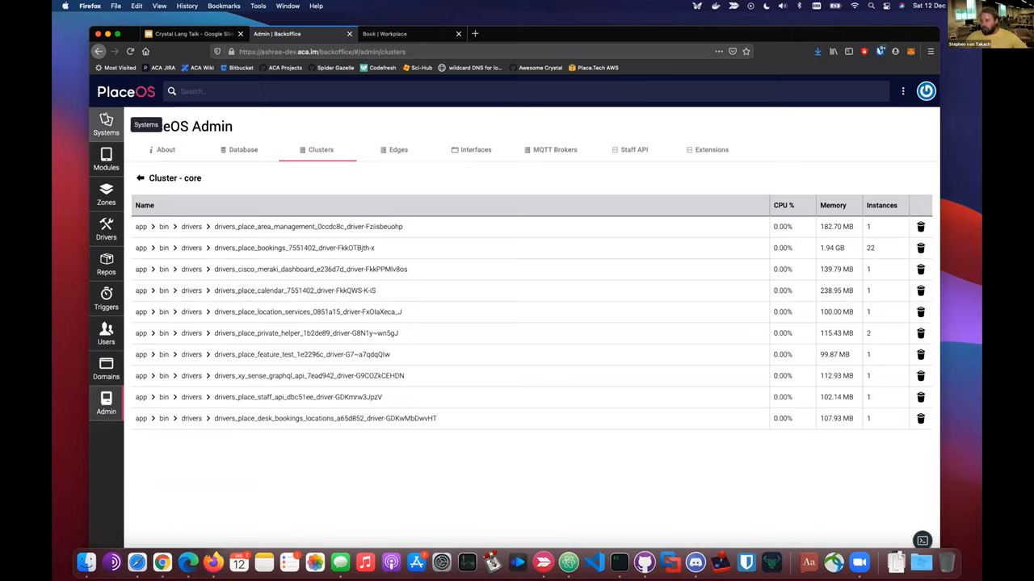
- Glance at the driver code slide, then show the Location Services system's six modules
click(106, 123)
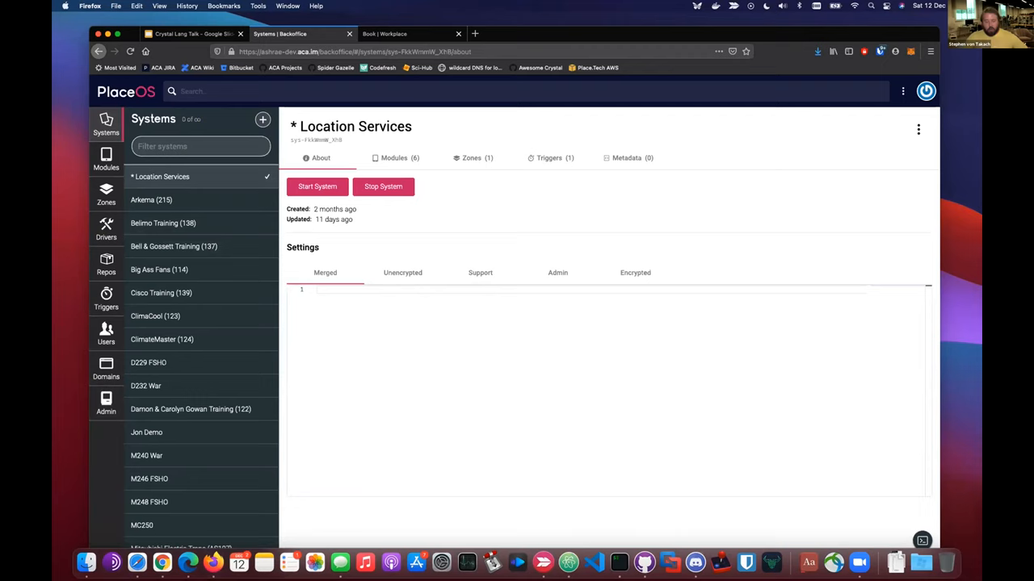
click(191, 32)
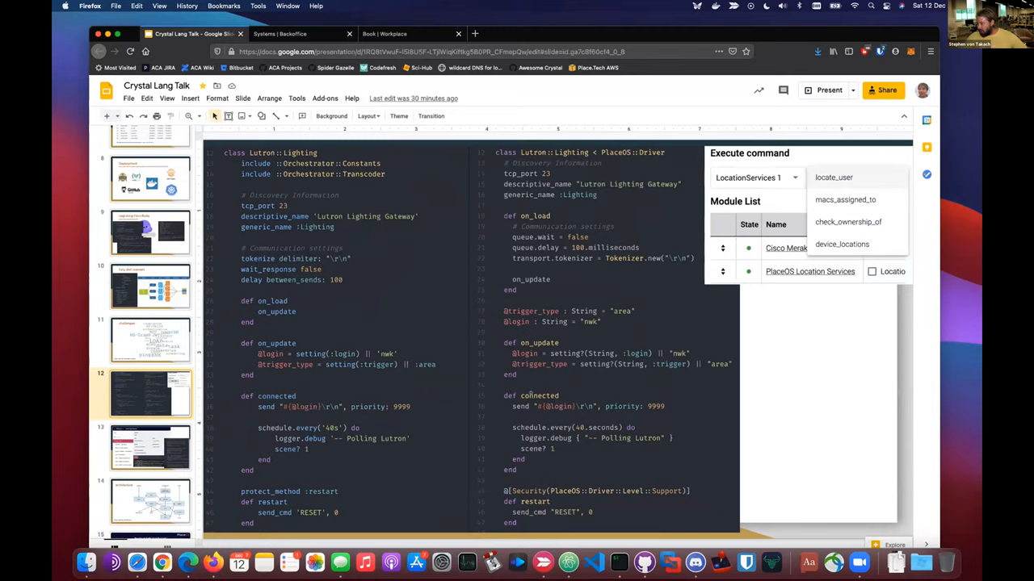
click(281, 34)
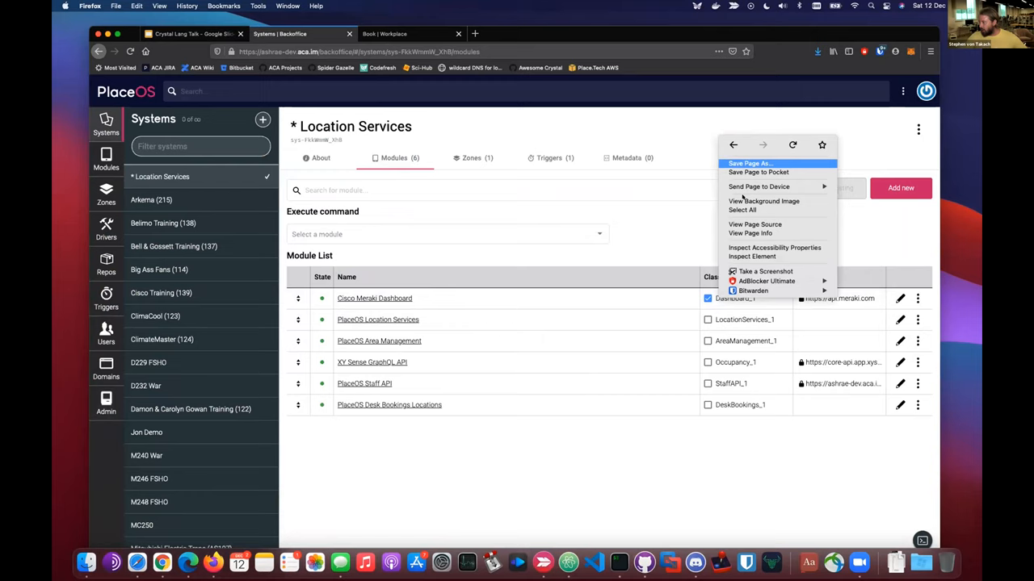
- Stream module debug logs to the browser console and show the Meraki Scanning API Webhook trigger
click(752, 255)
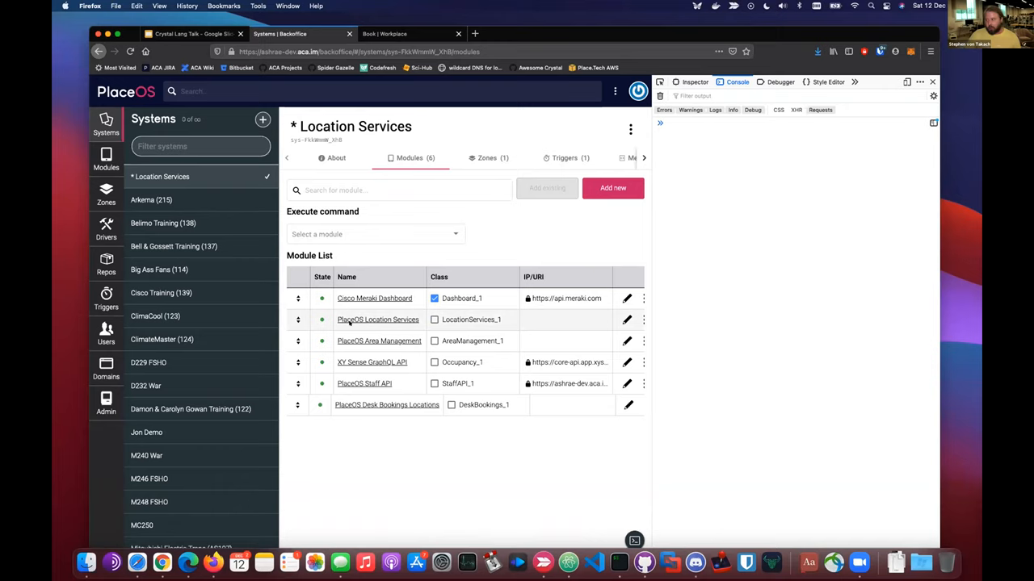
click(434, 339)
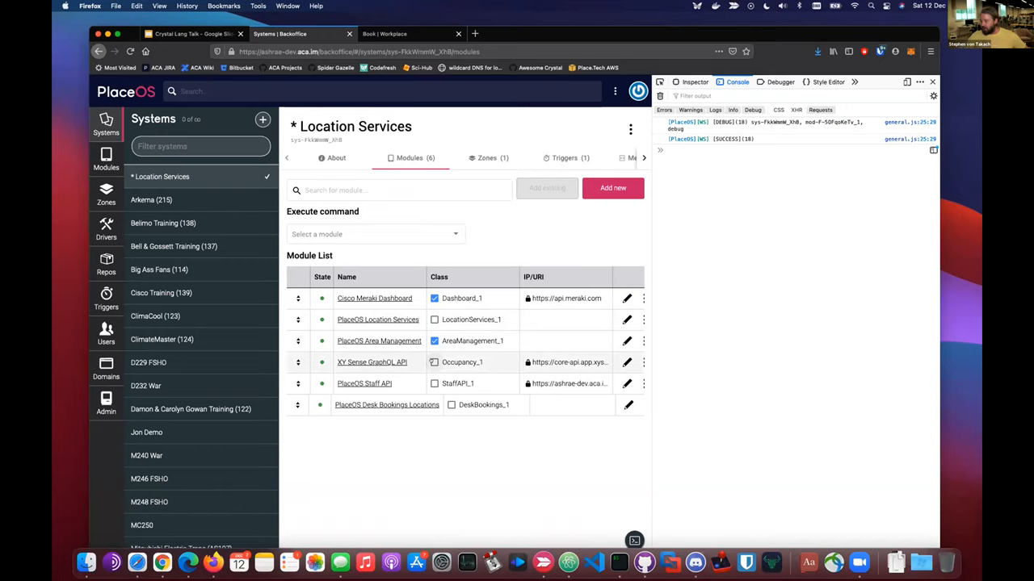
click(565, 158)
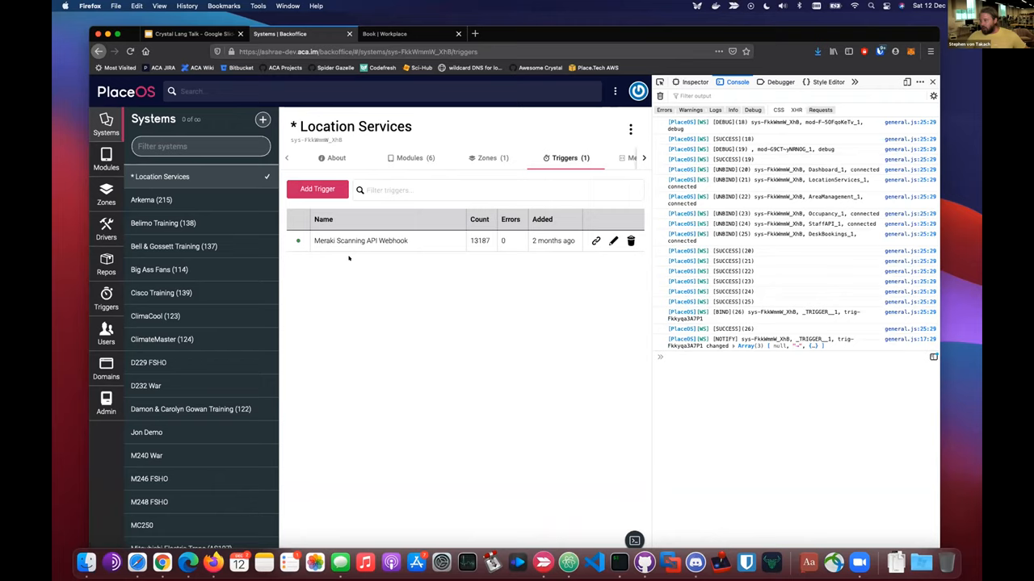
mouse_move(463, 293)
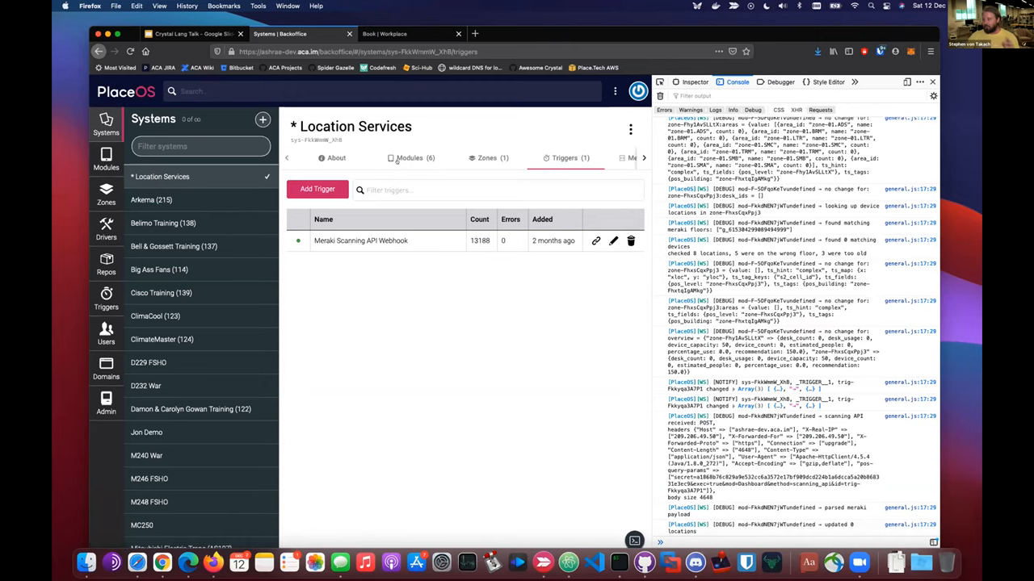
- View the AreaManagement module's zone state data, then return to the module list
click(409, 158)
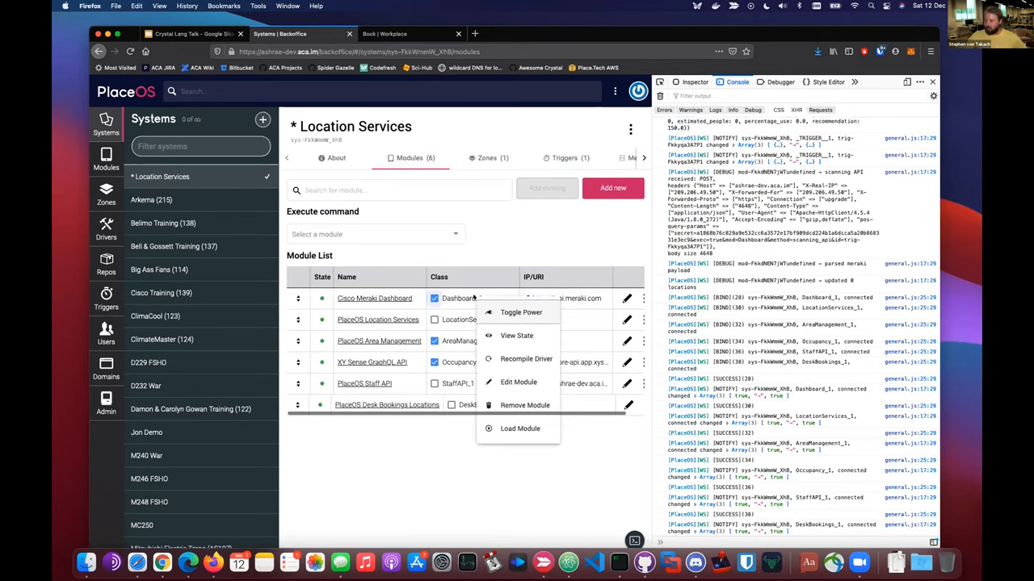
click(517, 335)
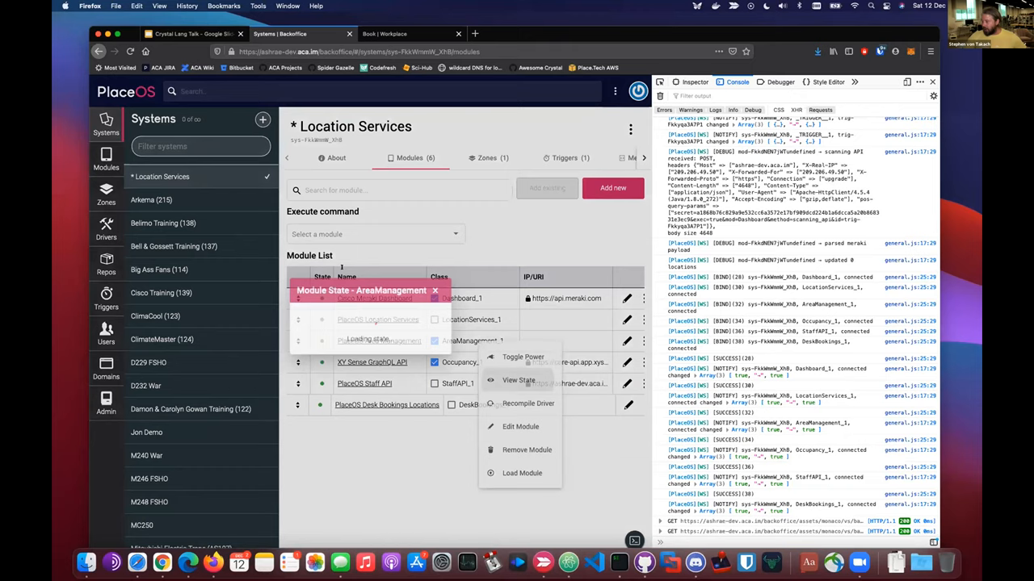
click(518, 380)
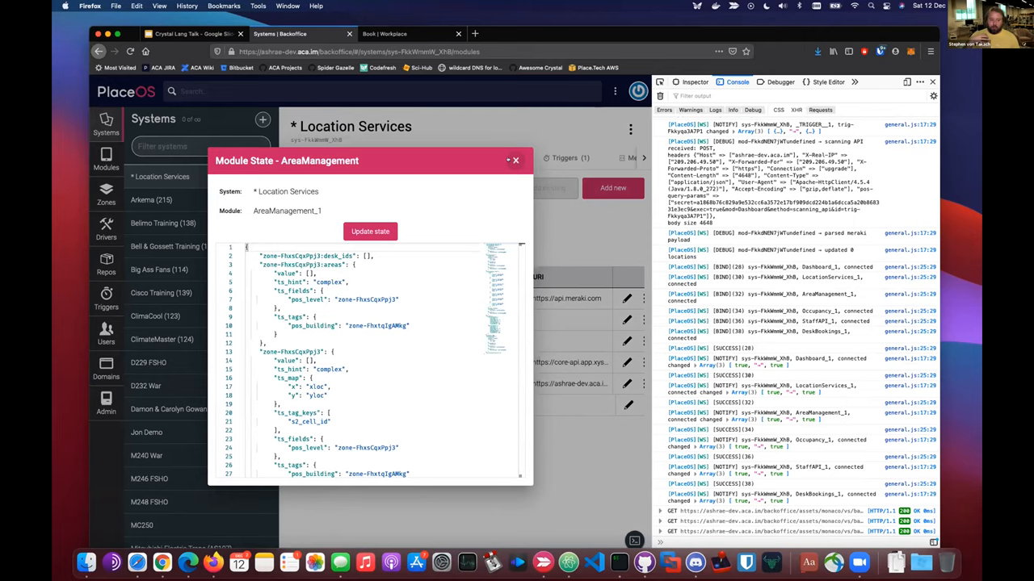
click(515, 160)
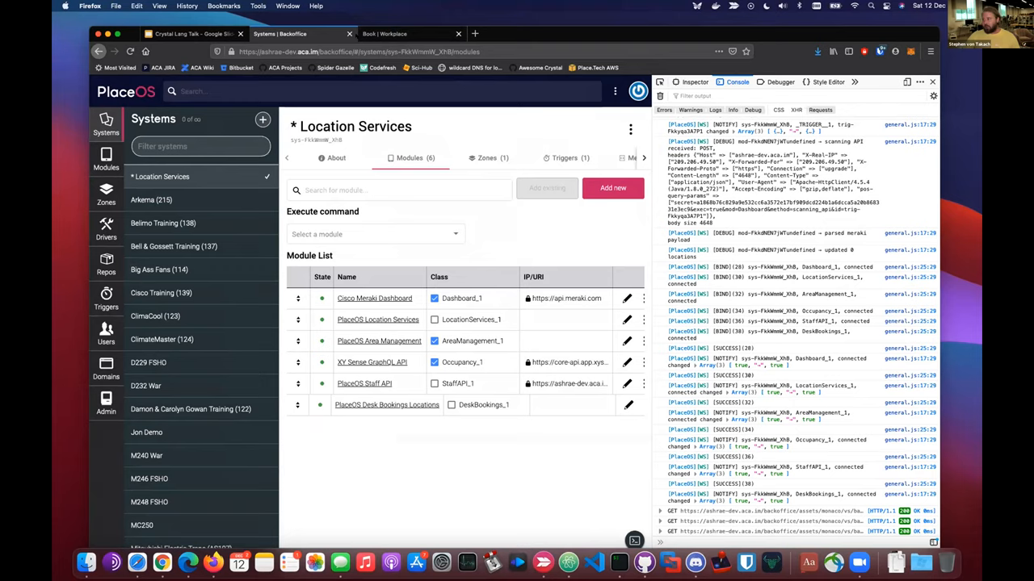
- Show the Deployment slide, then bring up the Workplace middle-floor map with highlighted zones
click(194, 34)
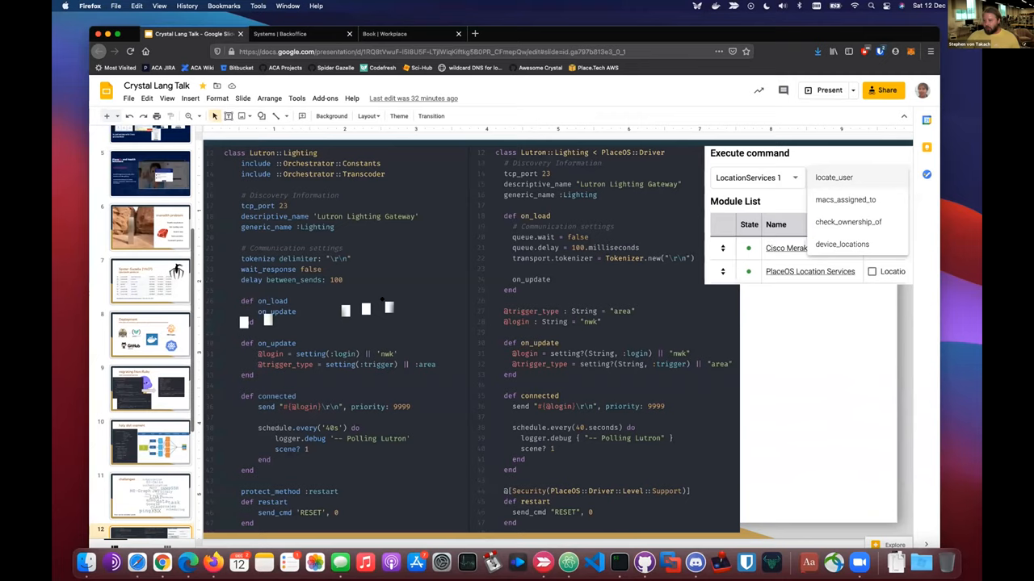
click(150, 343)
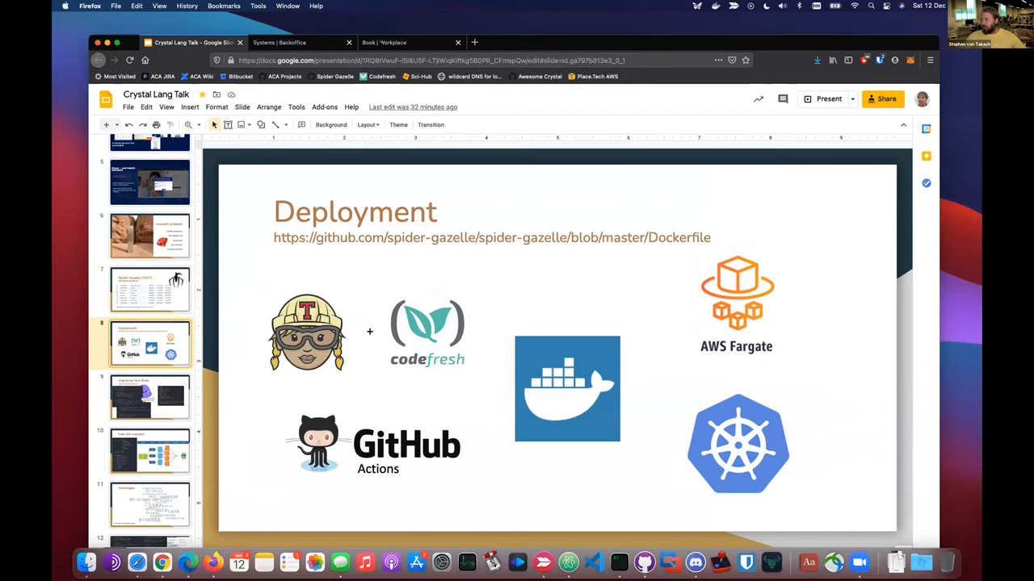
click(412, 42)
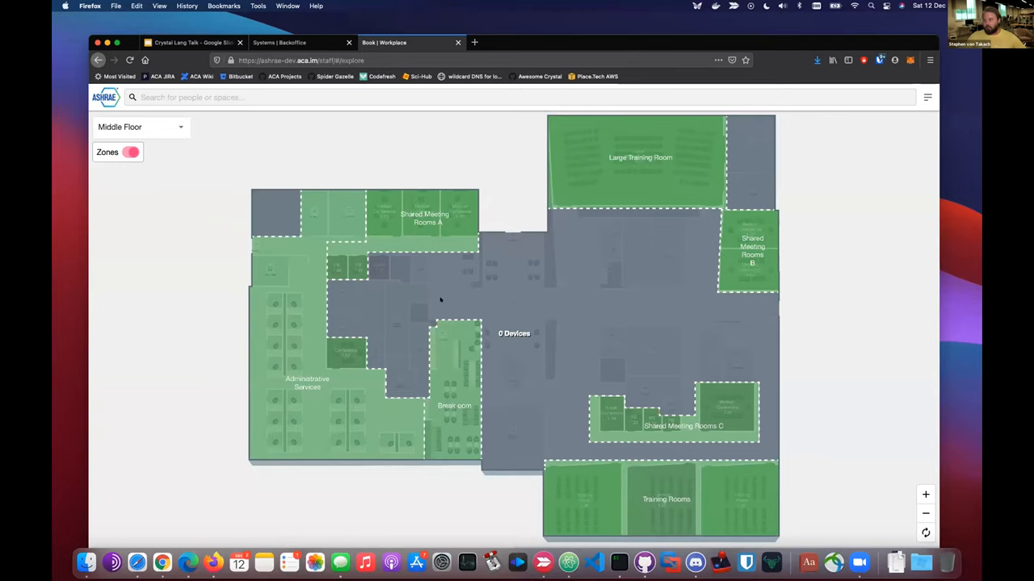
- Show the Workplace home dashboard for Sydney with free spaces, today's events and contacts
click(131, 143)
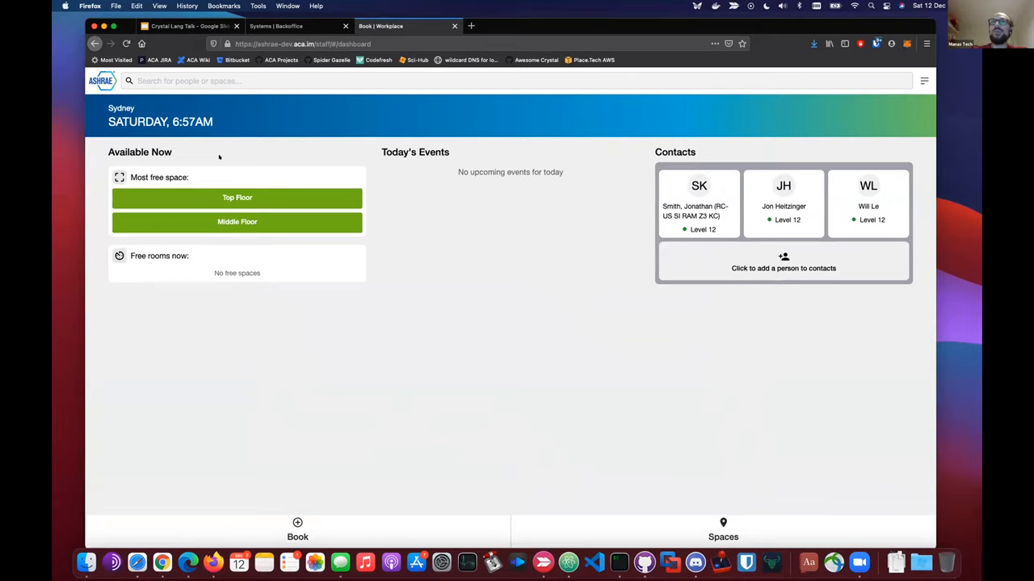
mouse_move(573, 42)
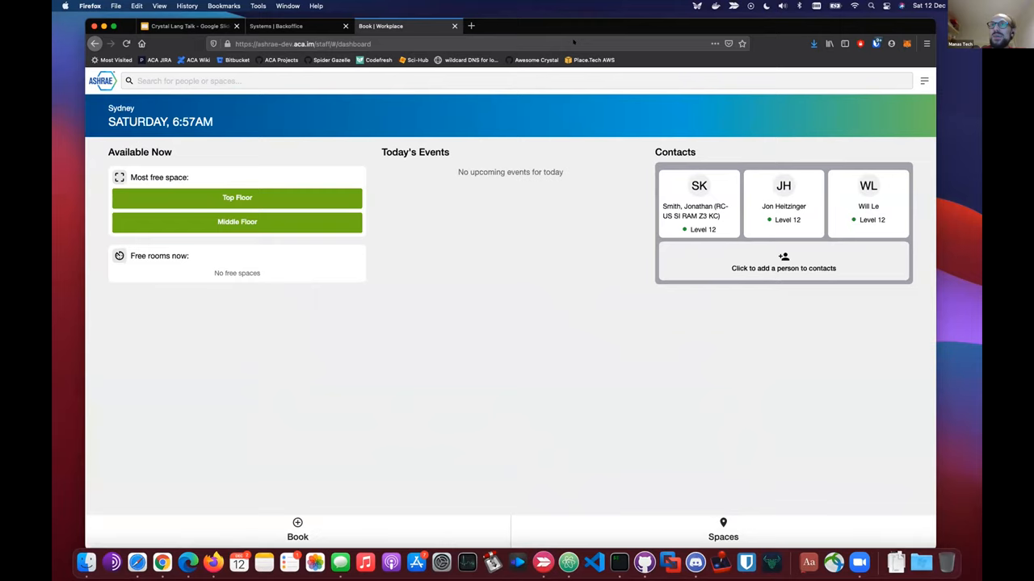